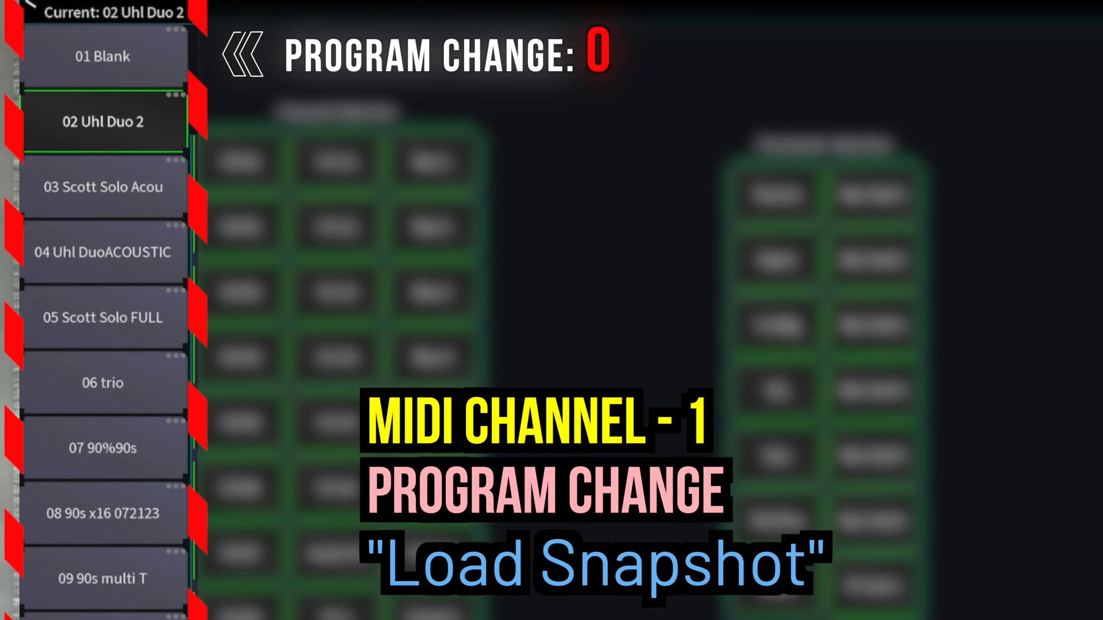
# - Recall the snapshots for program changes 0, 1, 2 and 3, ending on the full band mix
pyautogui.click(106, 58)
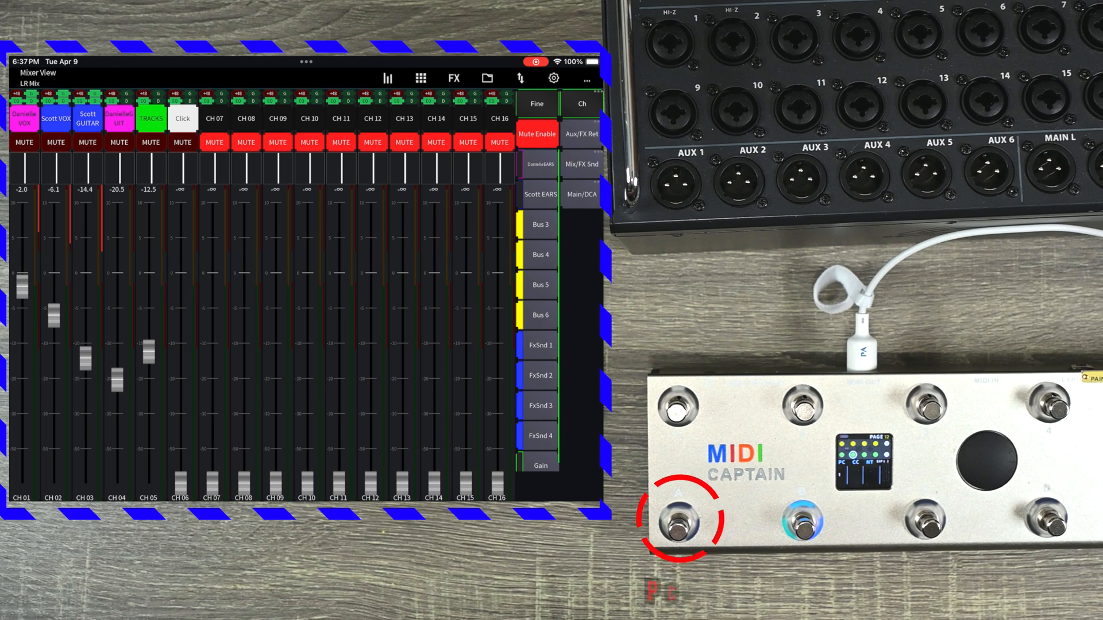
pyautogui.click(678, 530)
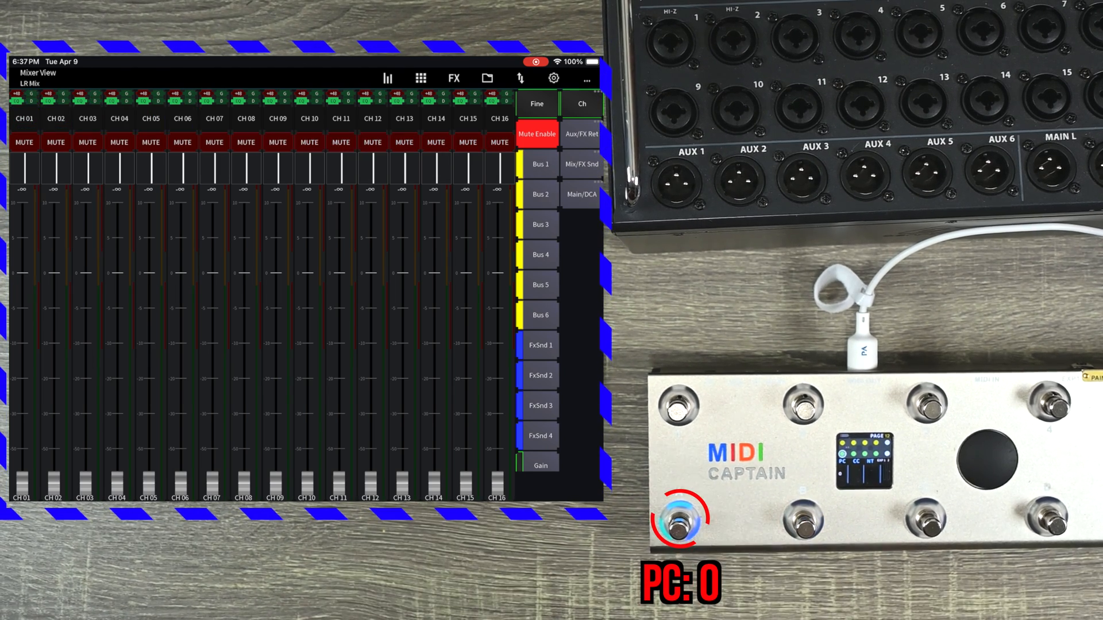
pyautogui.click(802, 529)
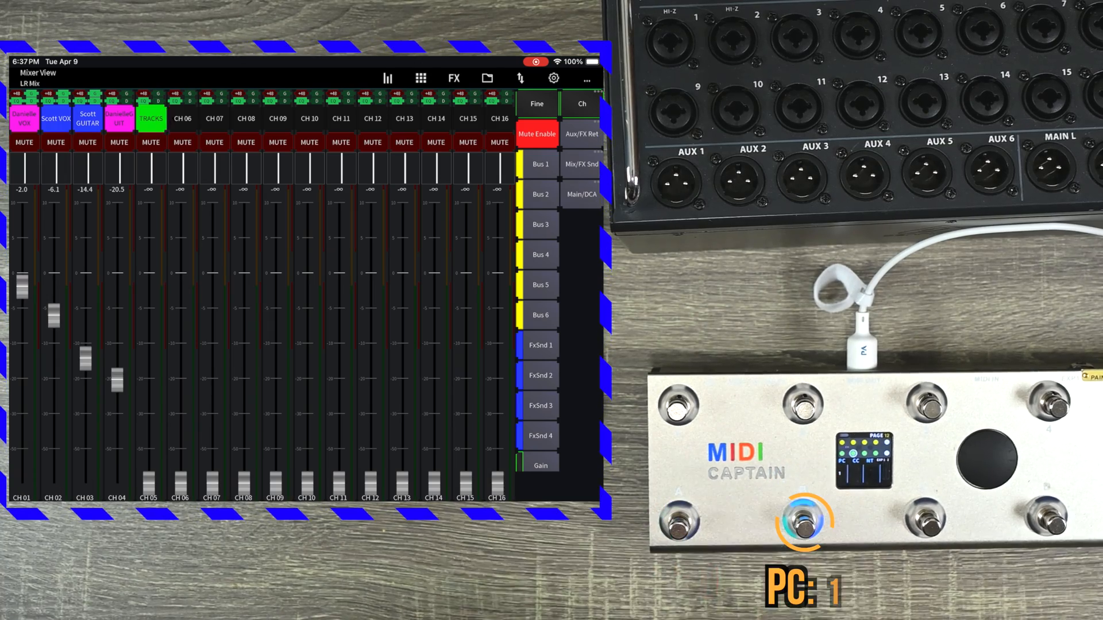
pyautogui.click(922, 529)
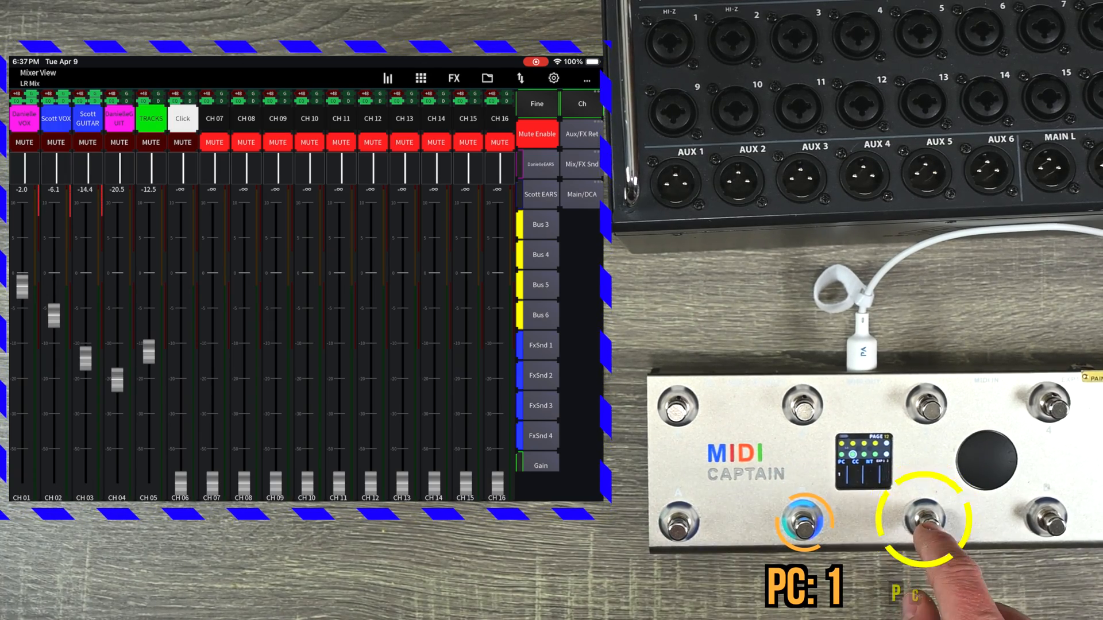
pyautogui.click(1043, 521)
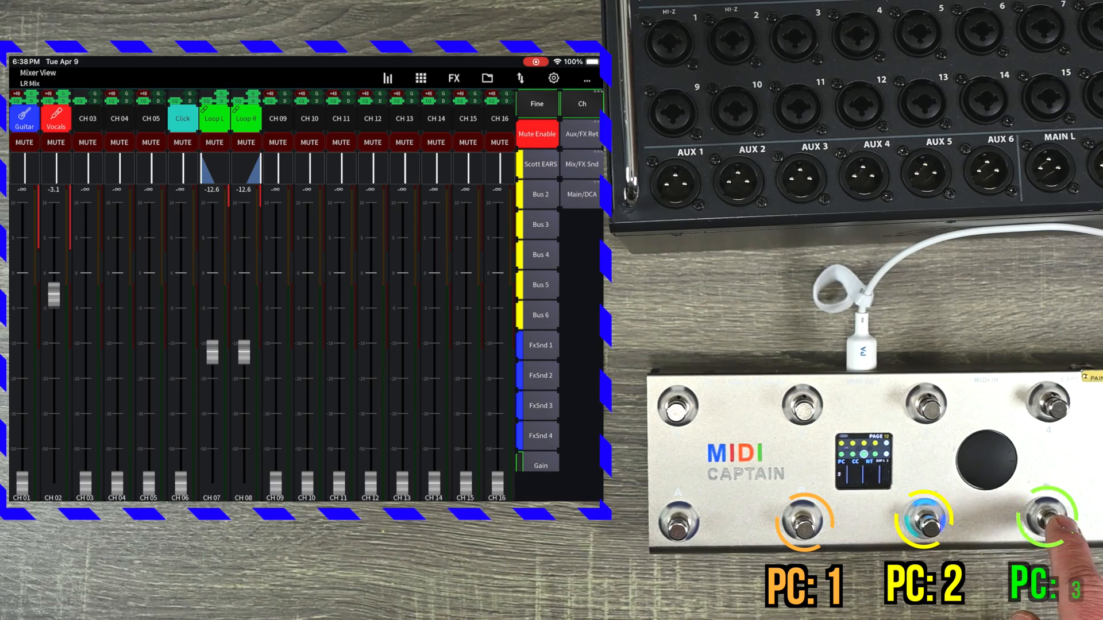
pyautogui.click(1049, 404)
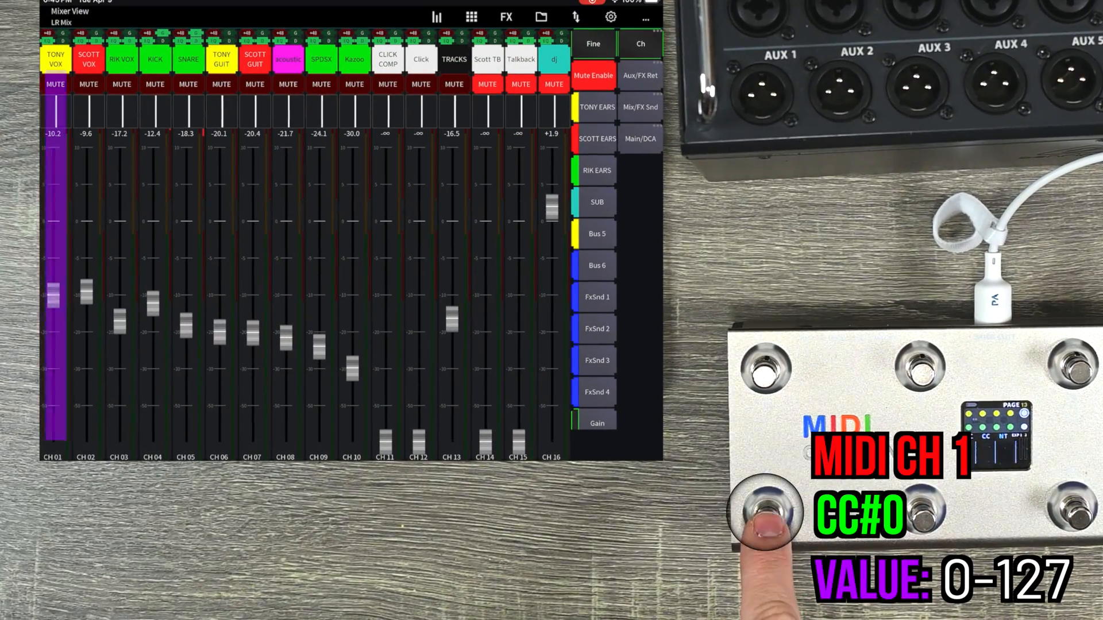
# - Drive the CH 01 fader with footswitch CC#0 presses to raise its level
pyautogui.click(766, 519)
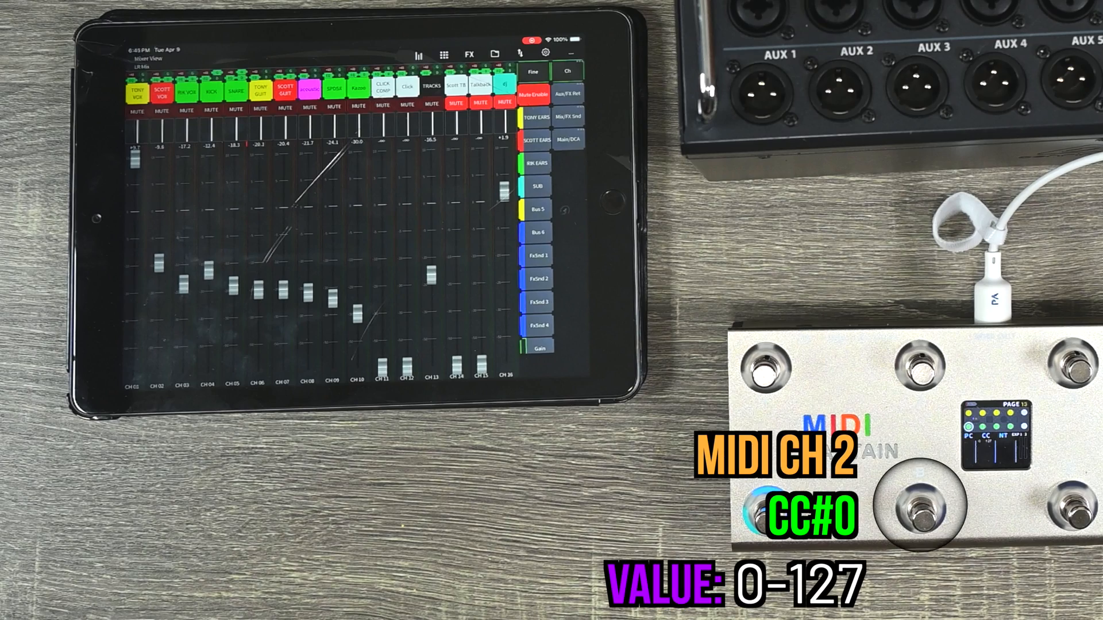
pyautogui.click(919, 512)
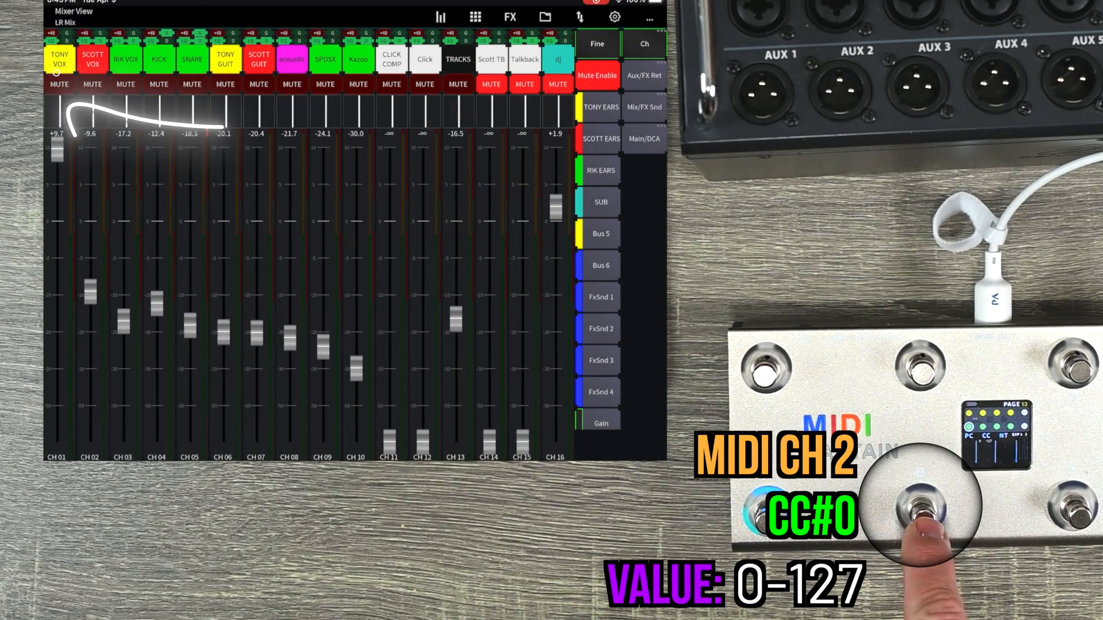
pyautogui.click(917, 513)
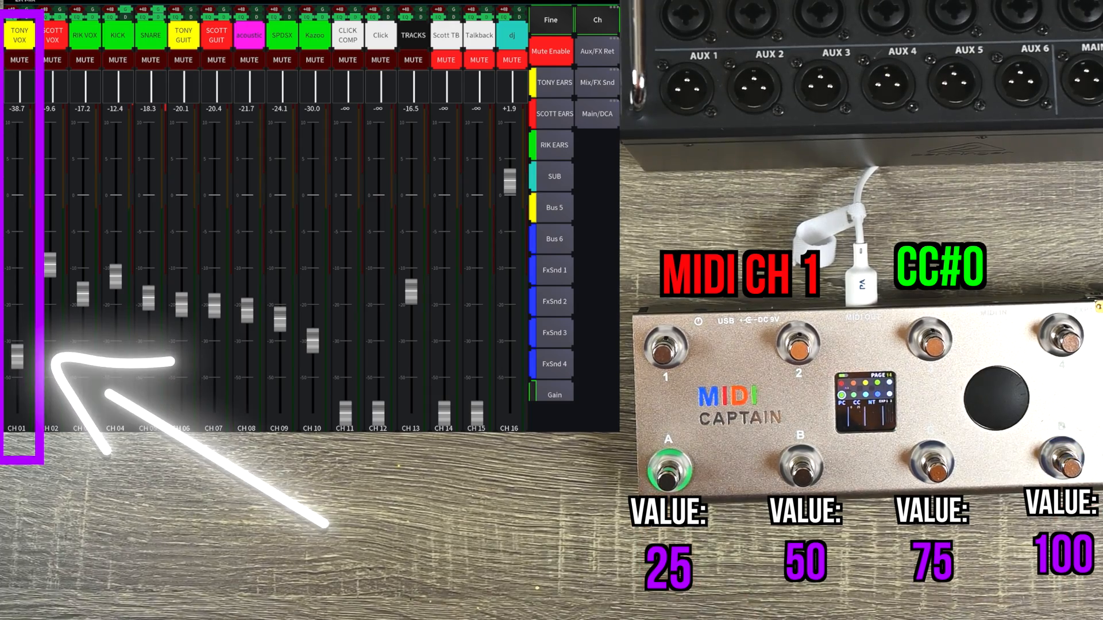
# - Set the channel 1 fader to CC presets 50, 100, 75, then 100
pyautogui.click(801, 473)
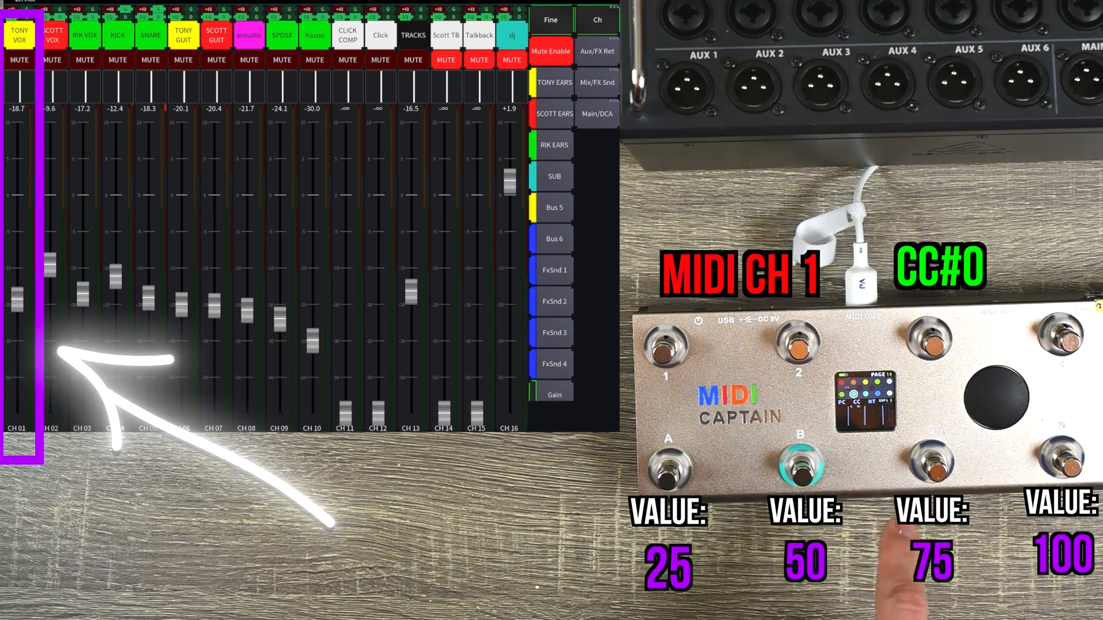
pyautogui.click(1061, 461)
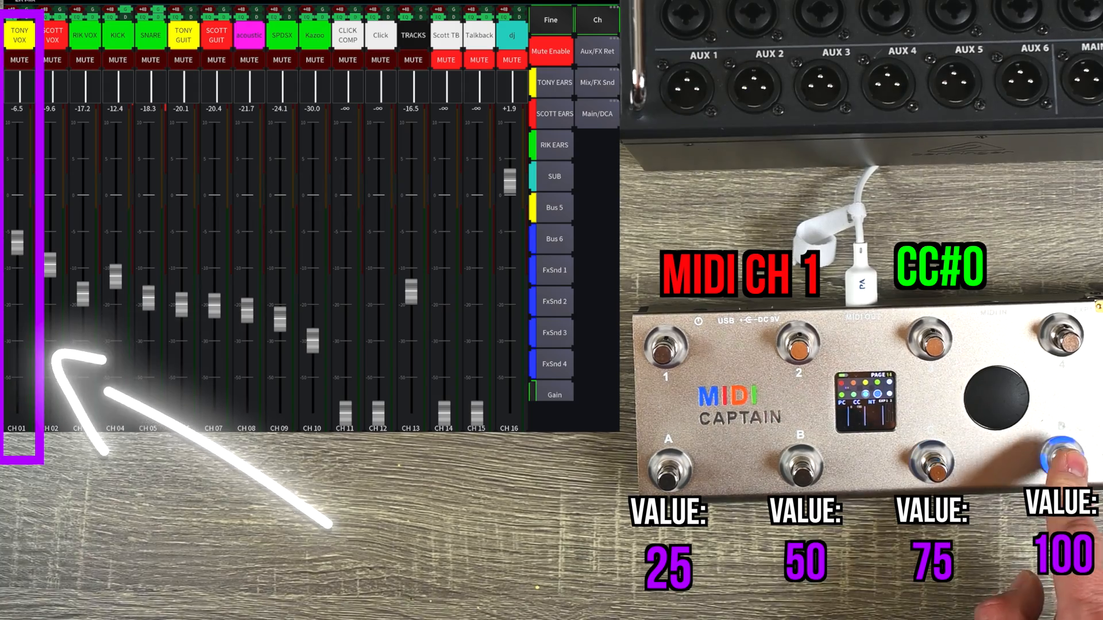
pyautogui.click(932, 467)
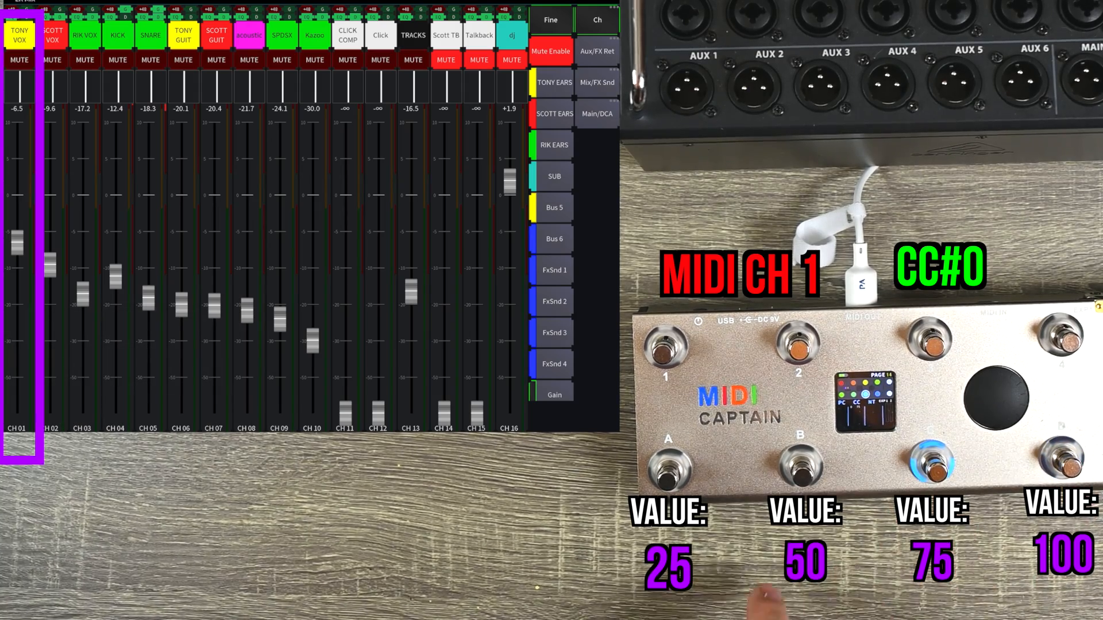
pyautogui.click(1062, 461)
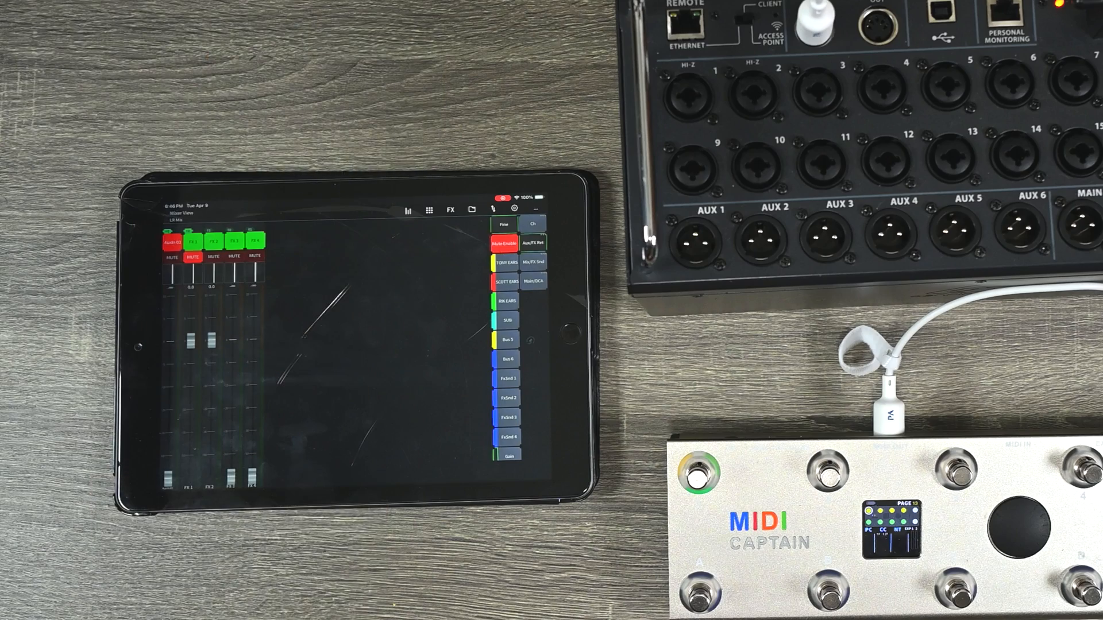
# - Mute Bus 2 with footswitch CC#22, then unmute it
pyautogui.click(828, 473)
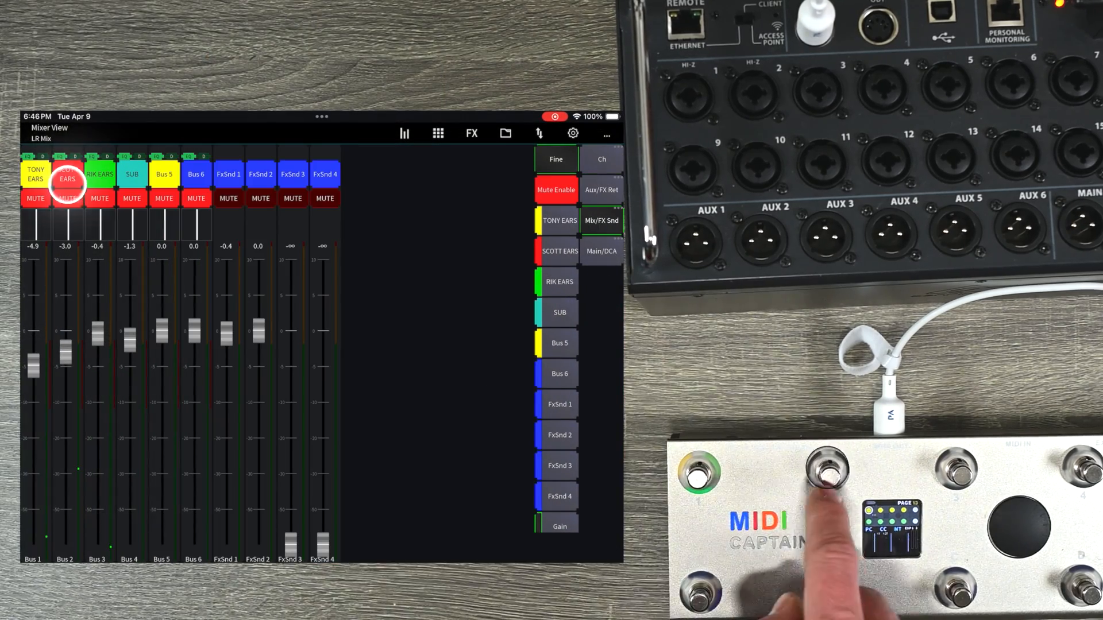
pyautogui.click(827, 477)
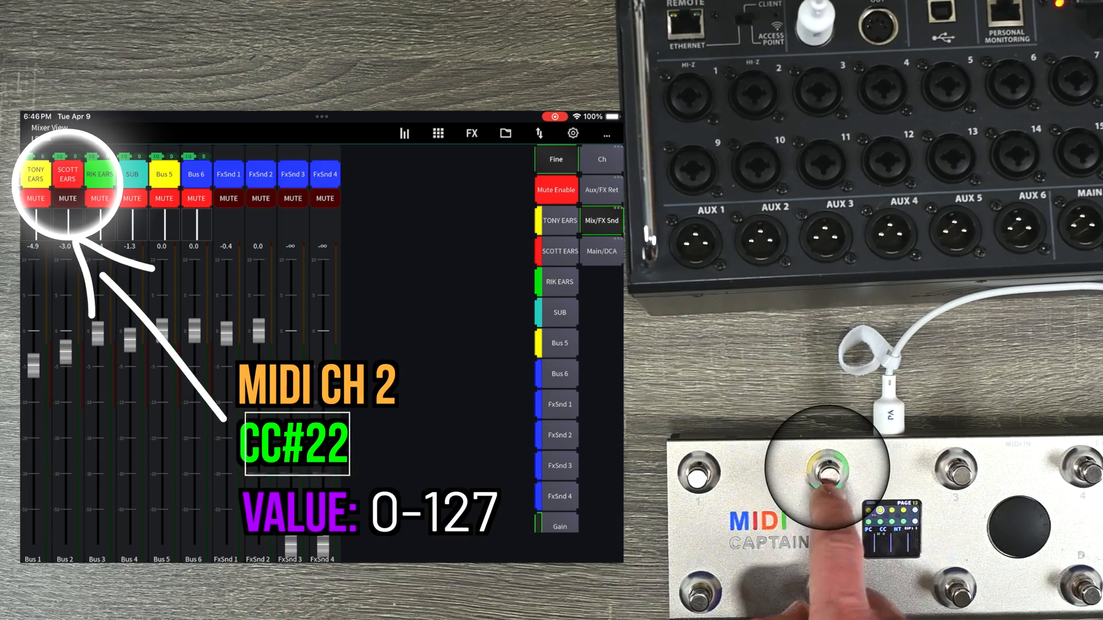